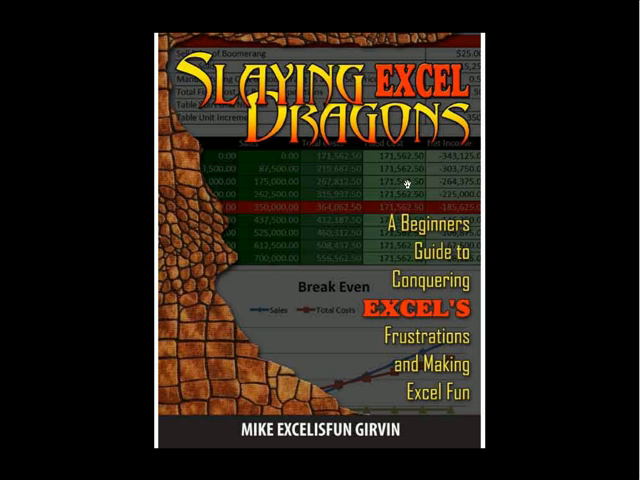
{"action": "mouse_move", "coordinate": [476, 42]}
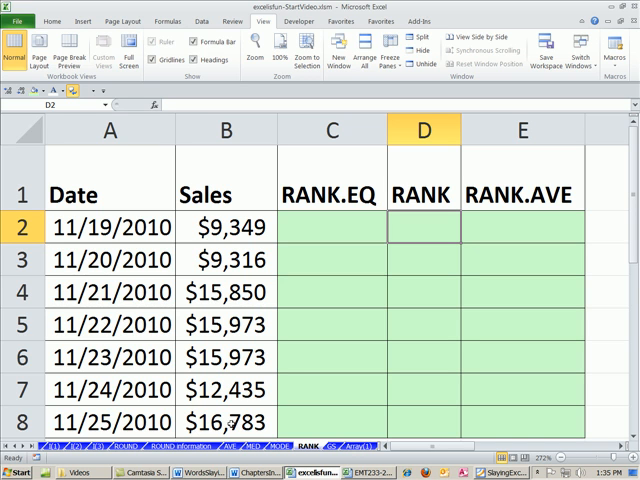
{"action": "mouse_move", "coordinate": [258, 340]}
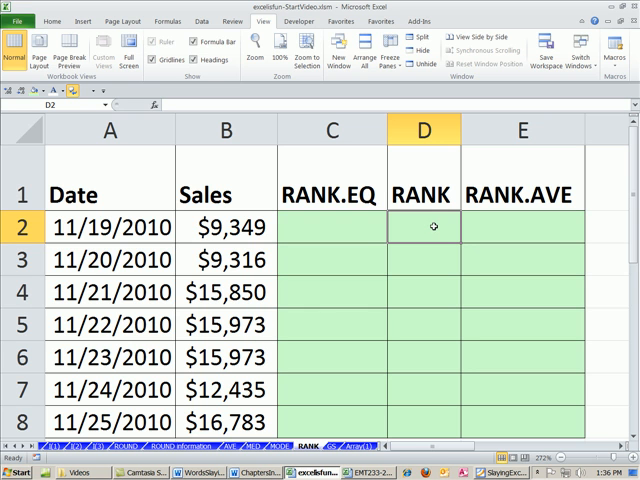
- Begin =rank in D2, bringing up the RANK, RANK.EQ and RANK.AVG suggestions
{"action": "type", "text": "=ra"}
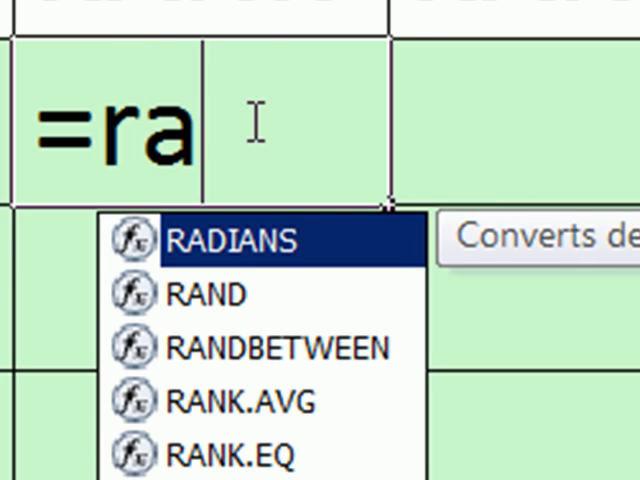
{"action": "type", "text": "nk"}
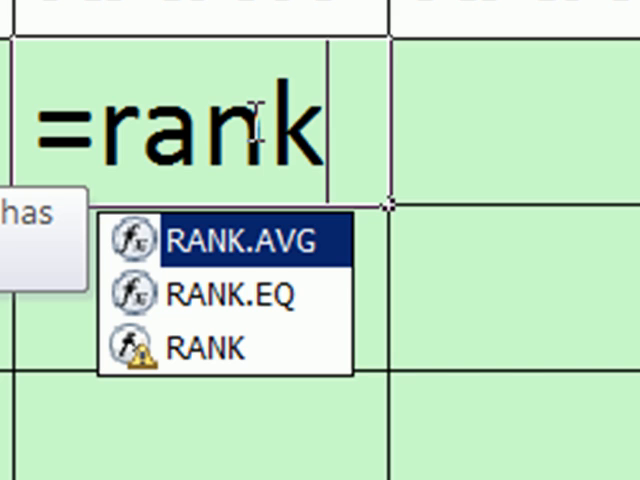
{"action": "mouse_move", "coordinate": [492, 364]}
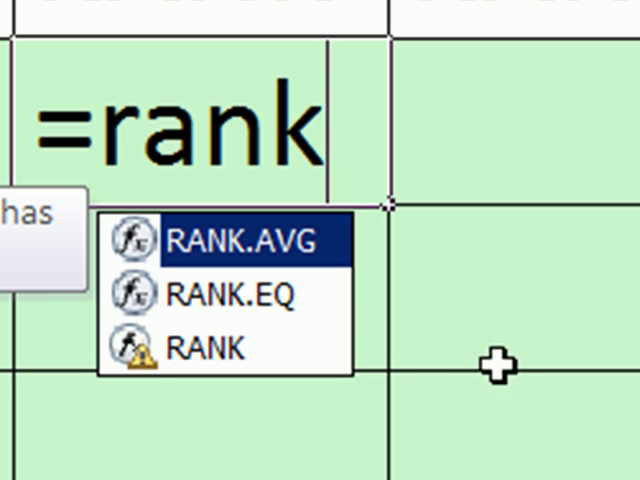
{"action": "mouse_move", "coordinate": [292, 390]}
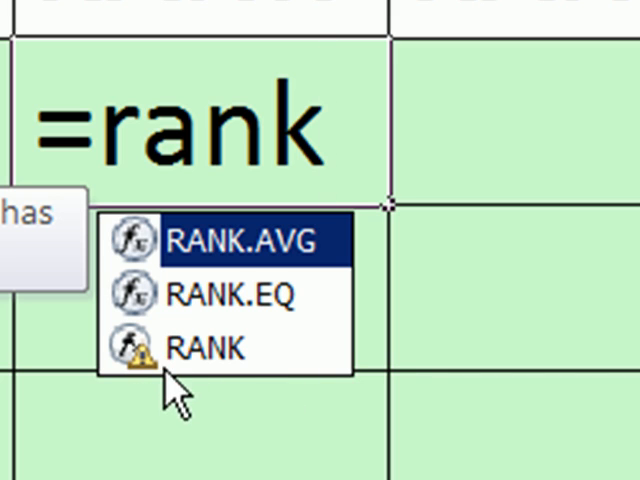
{"action": "mouse_move", "coordinate": [238, 410]}
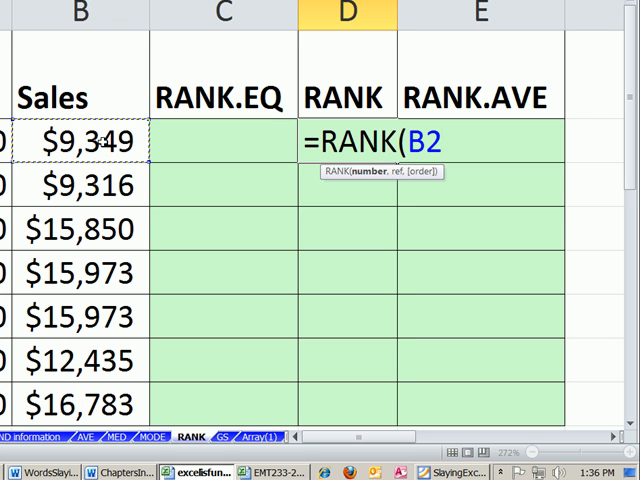
- Complete =RANK(B2,$B$2:$B$8,0) in D2 so the first sale ranks 6
{"action": "left_click_drag", "start_coordinate": [80, 142], "coordinate": [80, 404]}
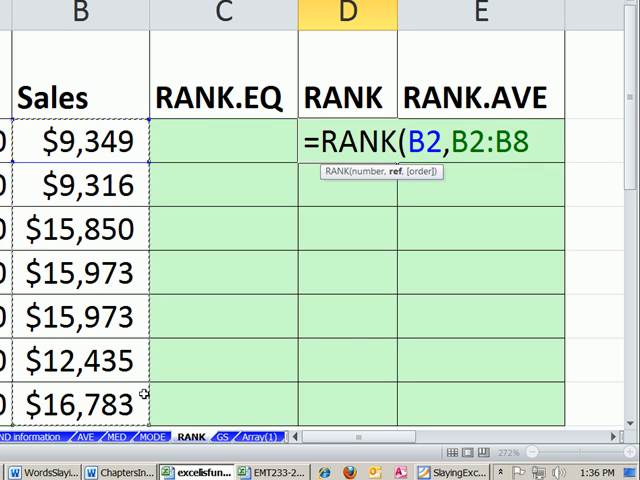
{"action": "key", "text": "F4"}
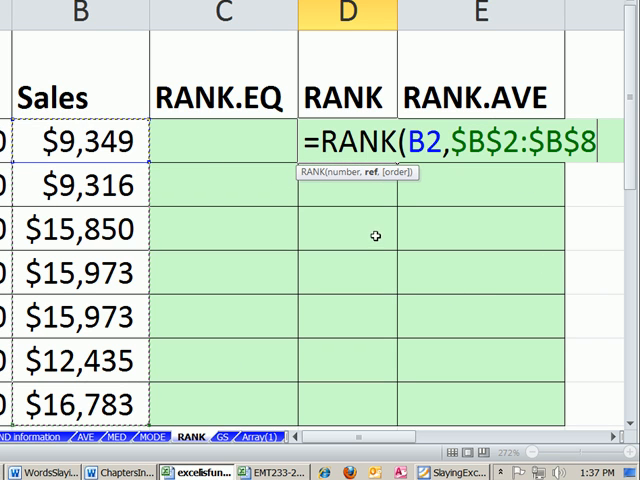
{"action": "type", "text": ","}
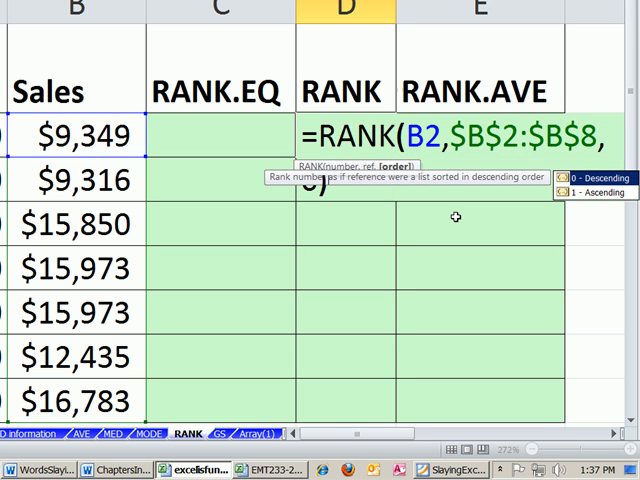
{"action": "type", "text": "0)"}
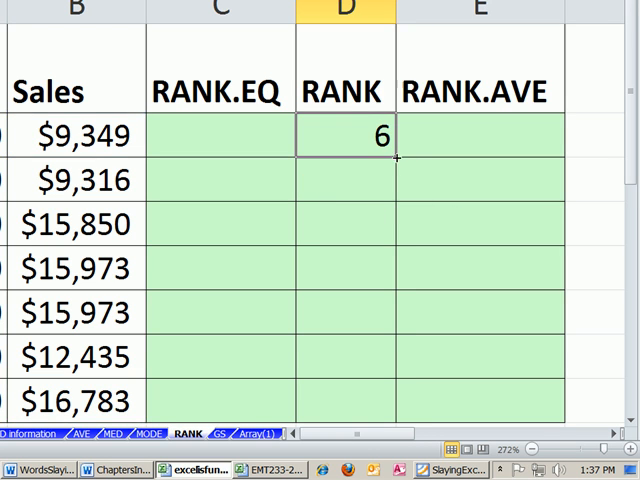
- Fill the RANK formula down to D8, ranking all seven sales 6, 7, 4, 2, 2, 5, 1
{"action": "left_click_drag", "start_coordinate": [408, 158], "coordinate": [408, 400]}
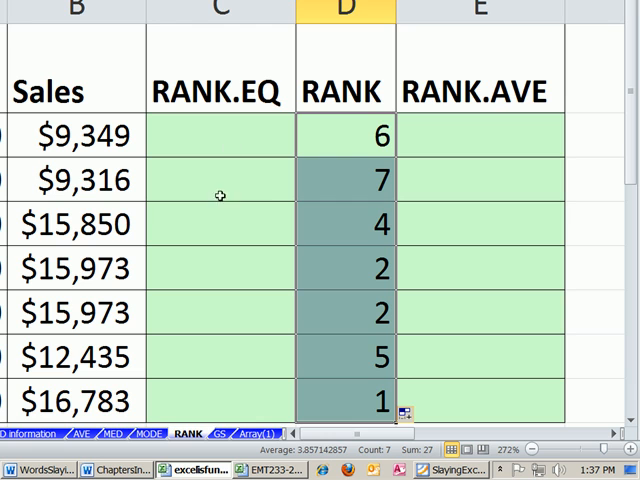
{"action": "mouse_move", "coordinate": [384, 334]}
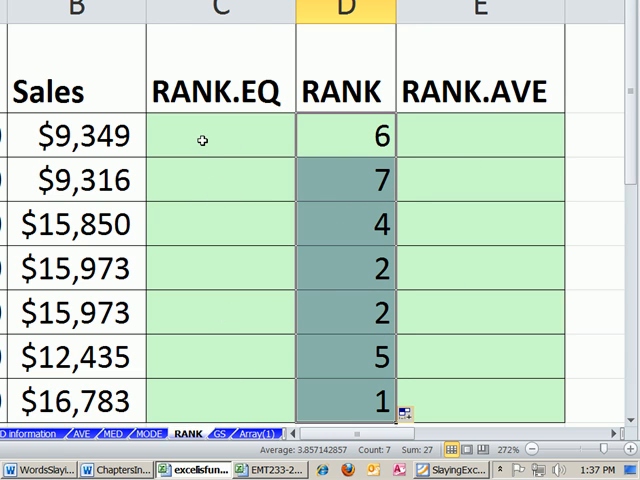
{"action": "mouse_move", "coordinate": [76, 228]}
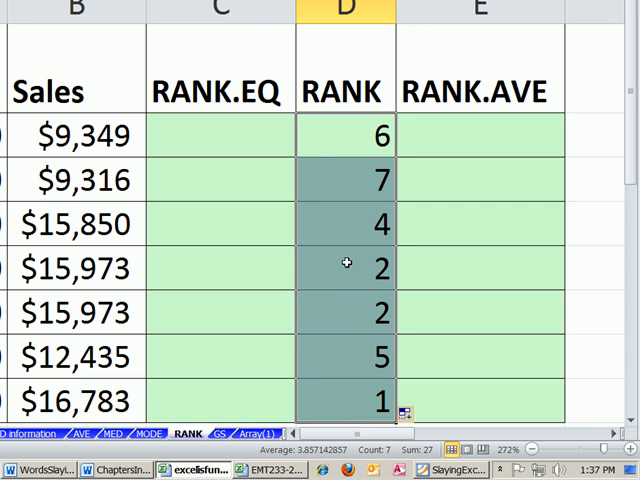
{"action": "mouse_move", "coordinate": [70, 280]}
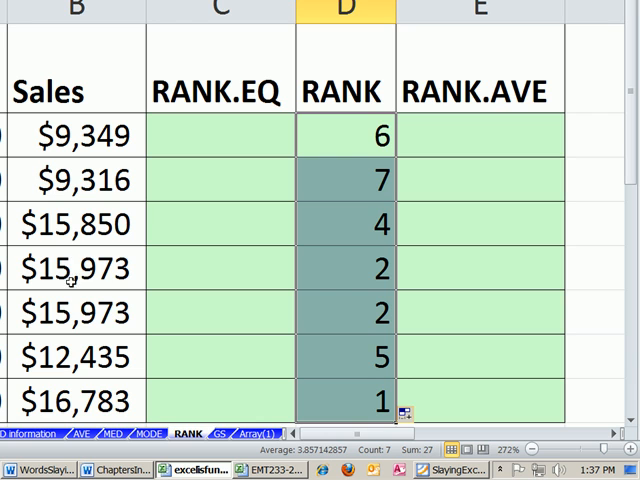
{"action": "mouse_move", "coordinate": [352, 280]}
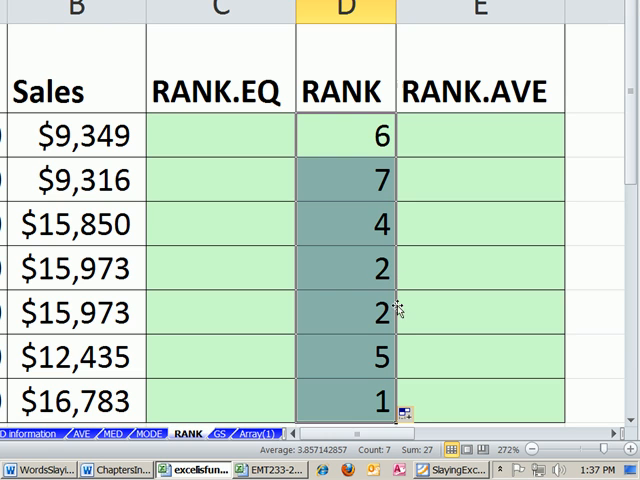
{"action": "mouse_move", "coordinate": [294, 180]}
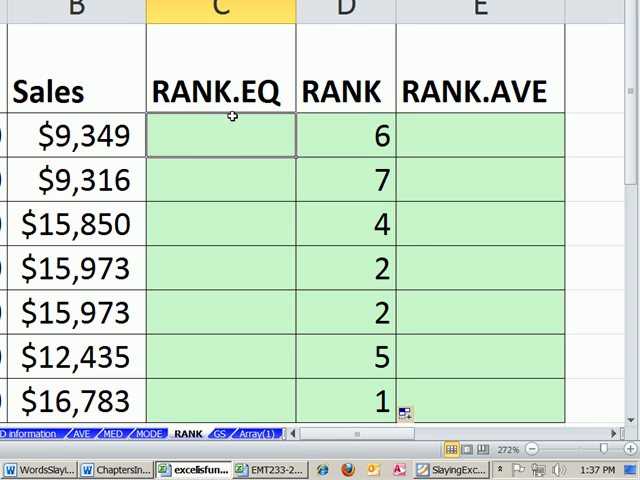
- Enter =RANK.EQ(B2,$B$2:$B$8,0) in C2 so the first sale ranks 6
{"action": "type", "text": "="}
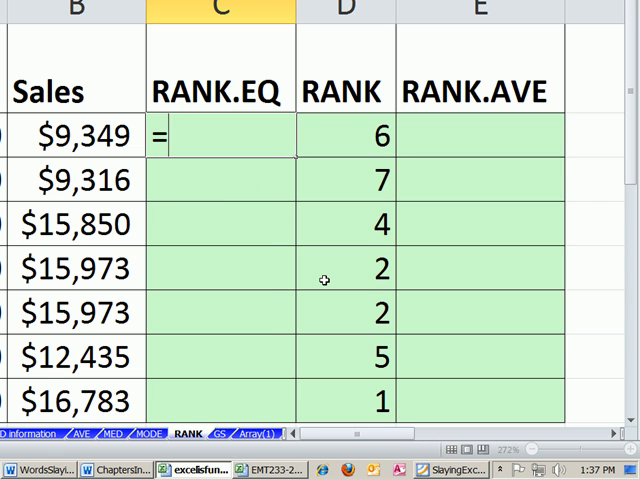
{"action": "type", "text": "rank."}
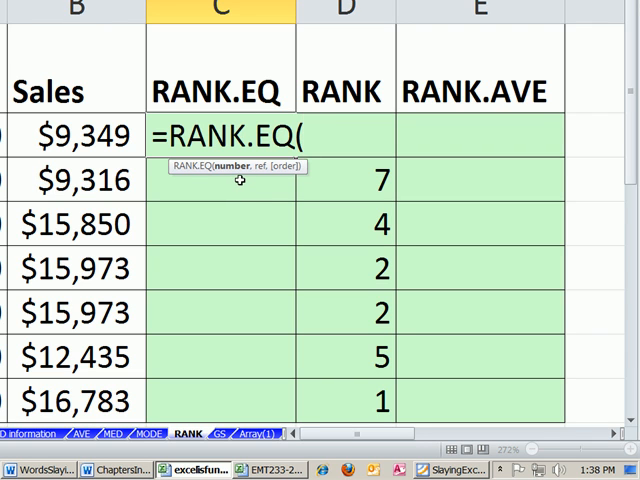
{"action": "mouse_move", "coordinate": [228, 176]}
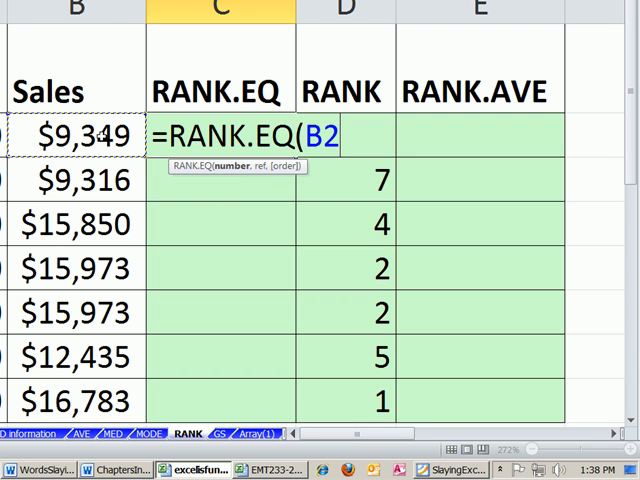
{"action": "type", "text": ",B2"}
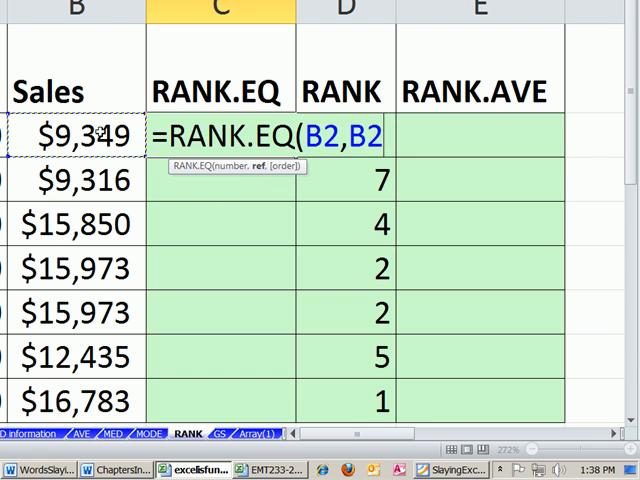
{"action": "type", "text": "$B$2:$B$8"}
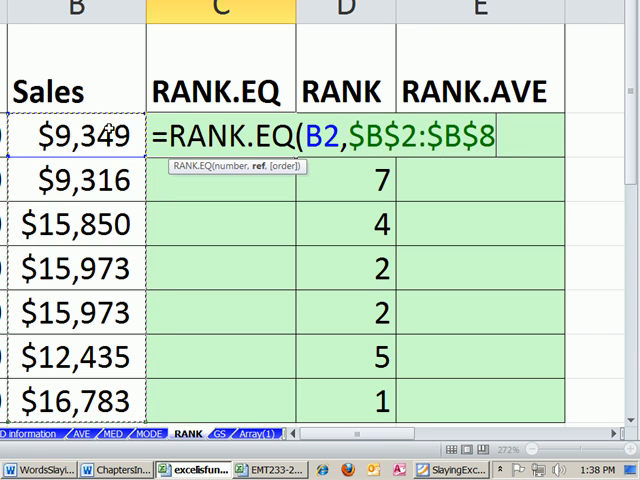
{"action": "type", "text": ","}
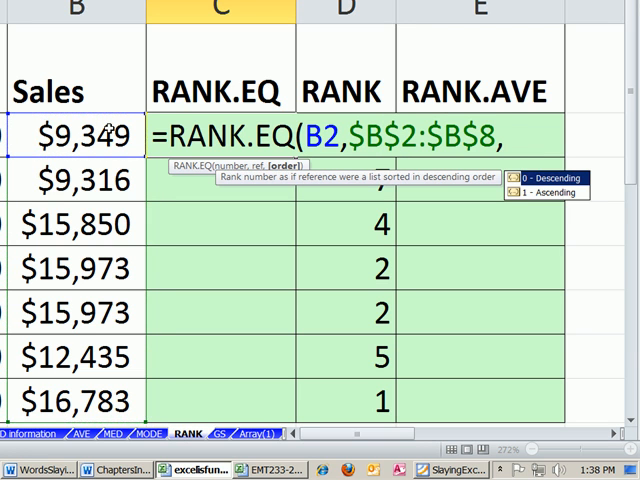
{"action": "type", "text": "0"}
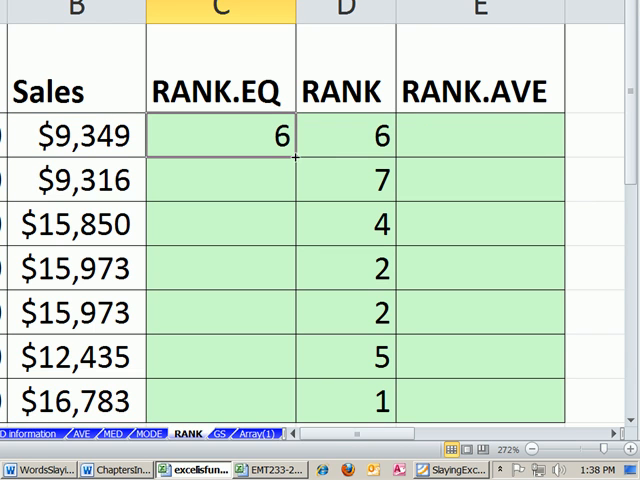
- Fill the RANK.EQ formula down to C8, giving 6, 7, 4, 2, 2, 5, 1
{"action": "left_click_drag", "start_coordinate": [290, 136], "coordinate": [290, 400]}
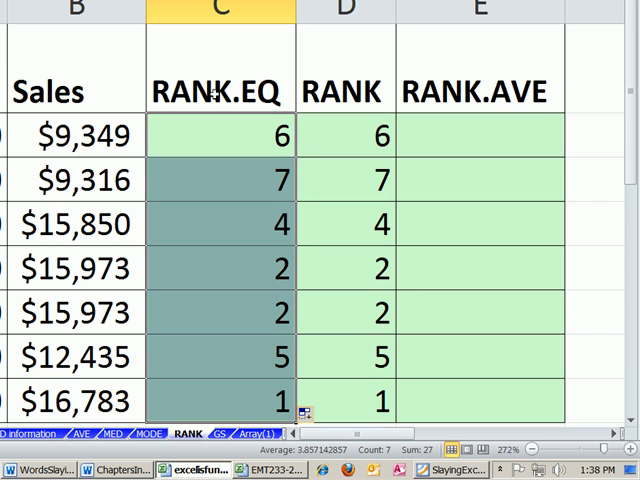
{"action": "mouse_move", "coordinate": [232, 48]}
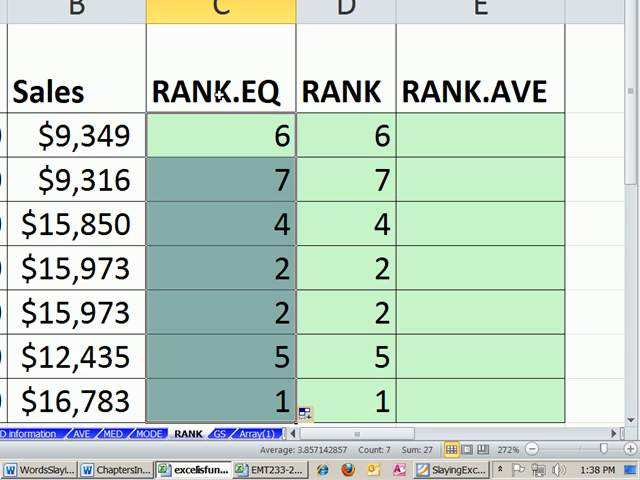
{"action": "mouse_move", "coordinate": [240, 64]}
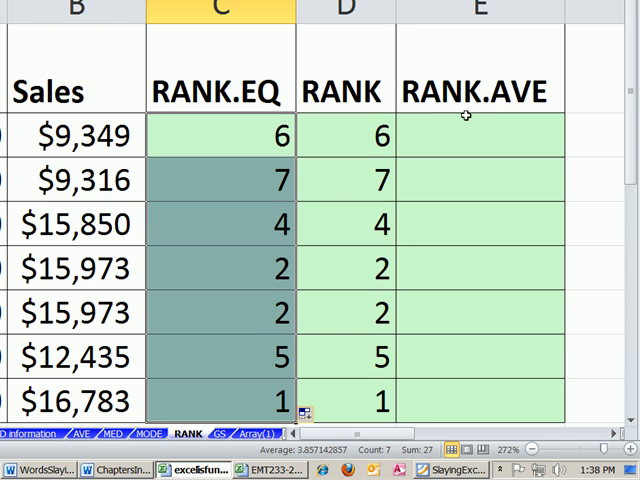
{"action": "mouse_move", "coordinate": [388, 152]}
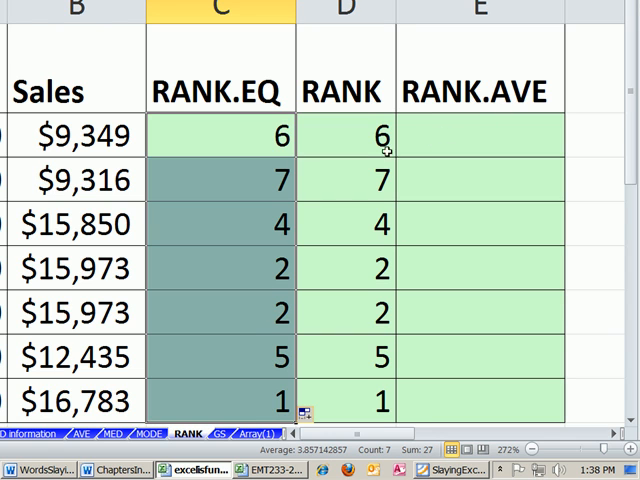
{"action": "mouse_move", "coordinate": [446, 150]}
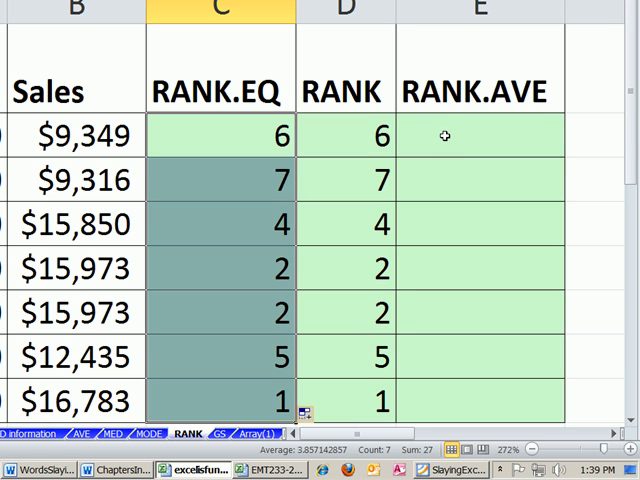
{"action": "mouse_move", "coordinate": [444, 126]}
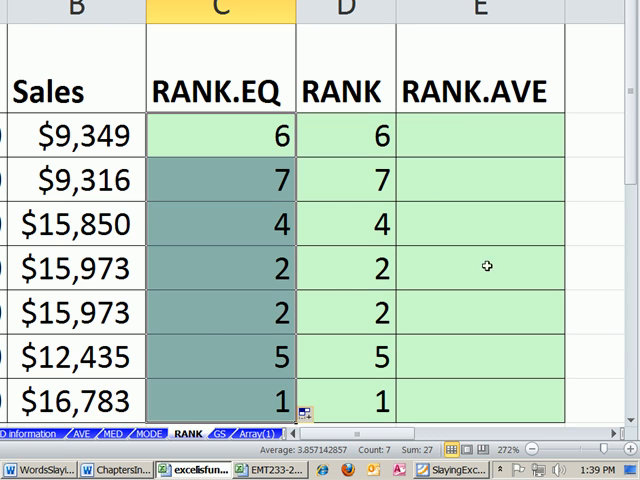
{"action": "mouse_move", "coordinate": [398, 328]}
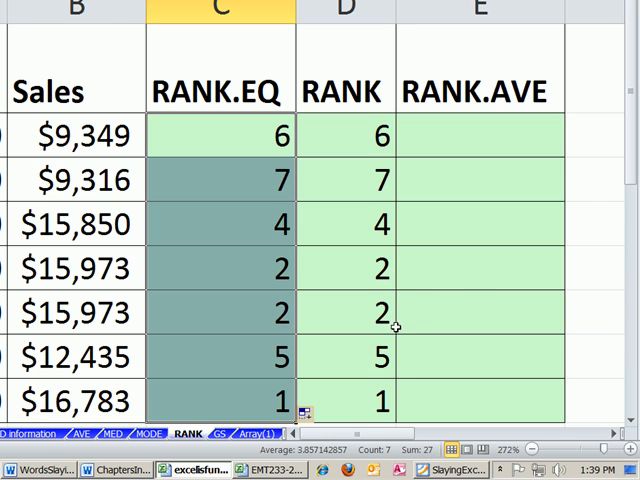
{"action": "mouse_move", "coordinate": [462, 280]}
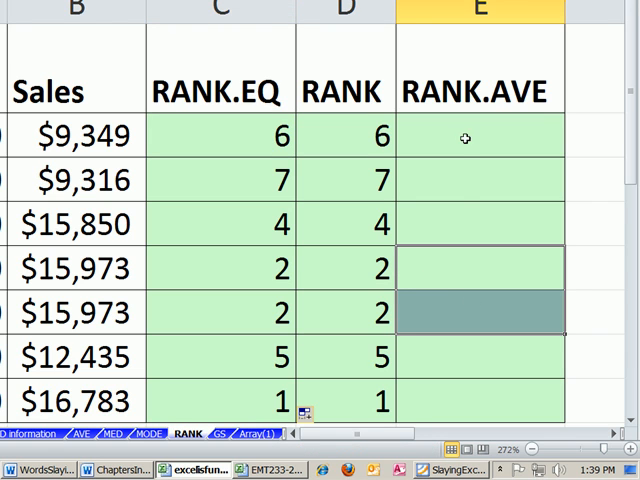
{"action": "mouse_move", "coordinate": [536, 104]}
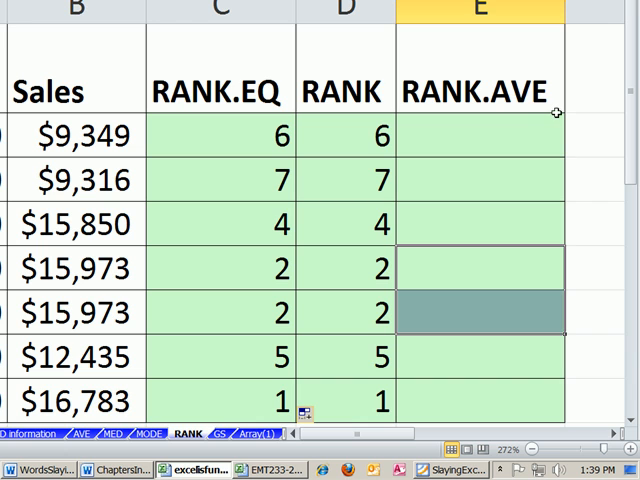
- Enter =RANK.AVG(B2,$B$2:$B$8,0) in E2 for a descending rank of the first sale
{"action": "left_click", "coordinate": [480, 136]}
{"action": "type", "text": "=RANK.AVG(B2,$B$2:$B$8"}
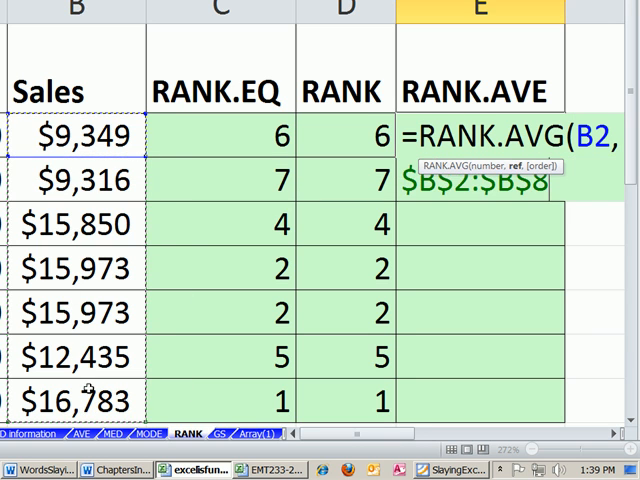
{"action": "type", "text": ",0"}
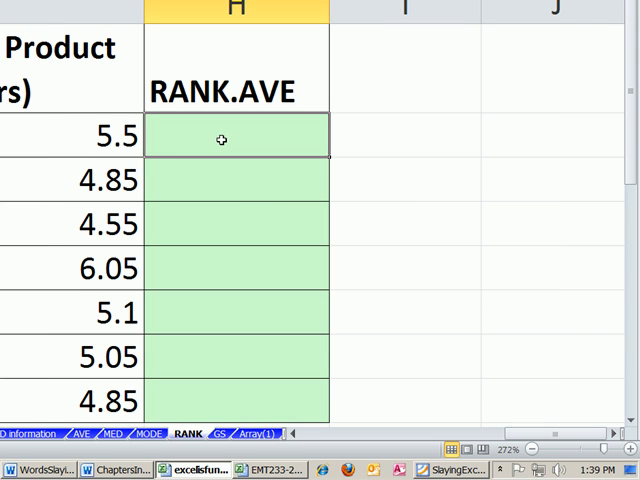
- Enter =RANK.AVG(G2,$G$2:$G$8,1) in H2 and fill down for ascending ranks 6, 2.5, 1, 7, 5, 4, 2.5
{"action": "type", "text": "=rank"}
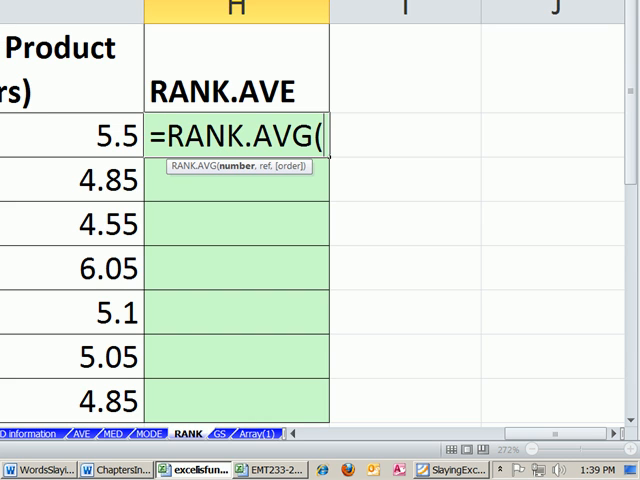
{"action": "left_click", "coordinate": [80, 136]}
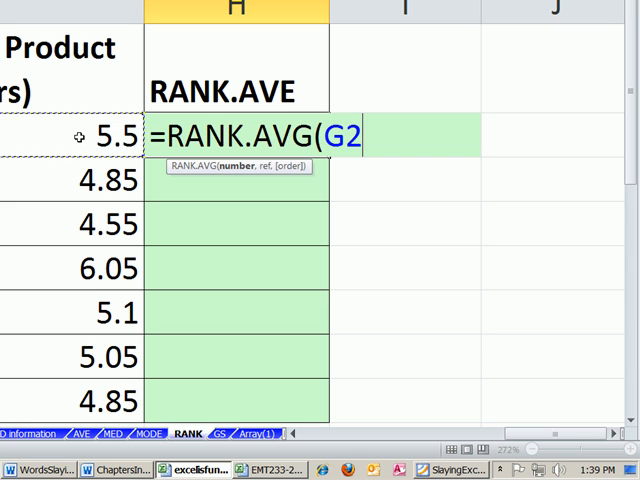
{"action": "type", "text": ",G2:G8"}
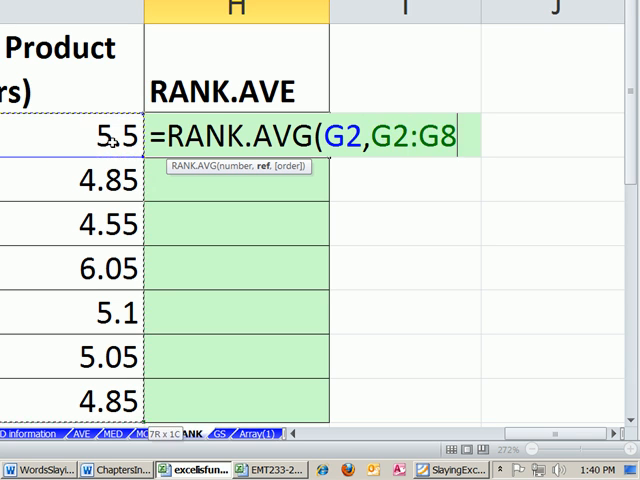
{"action": "key", "text": "f4"}
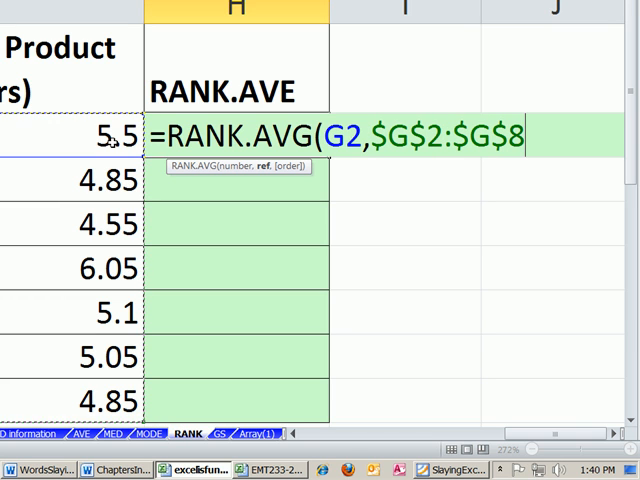
{"action": "type", "text": ","}
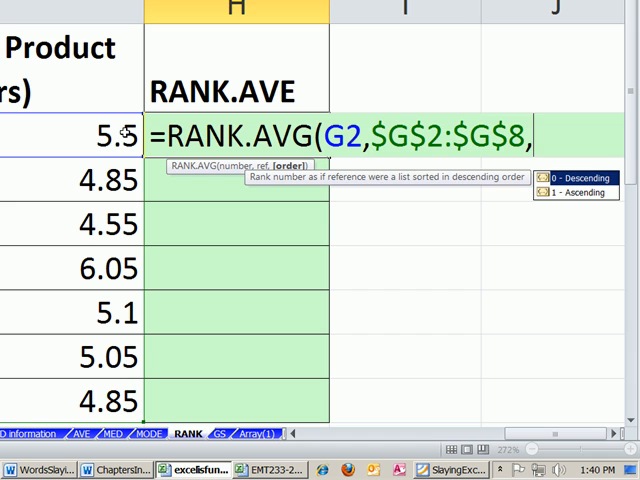
{"action": "type", "text": "1)"}
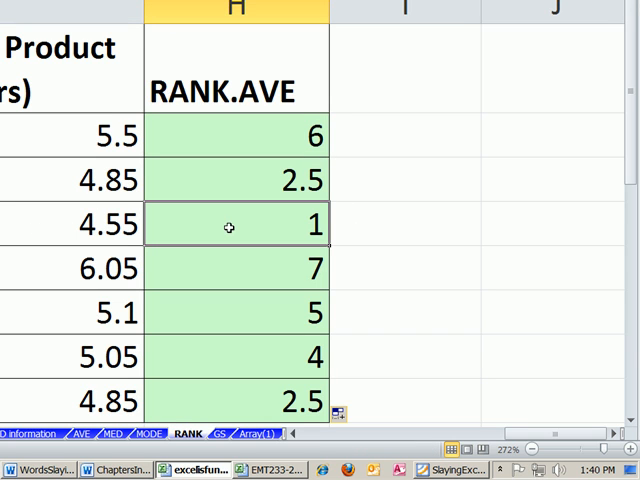
{"action": "mouse_move", "coordinate": [252, 264]}
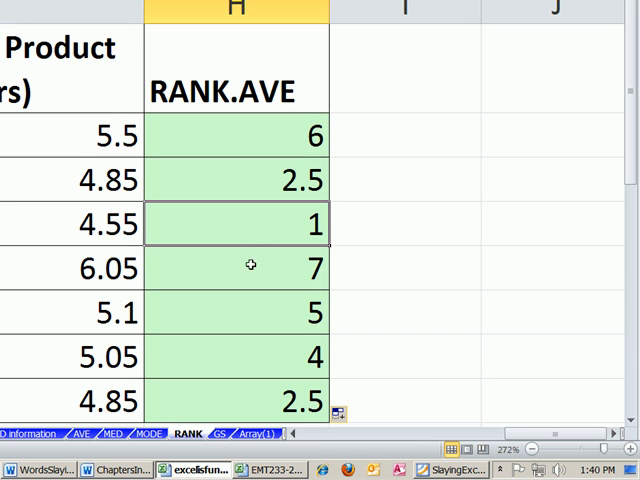